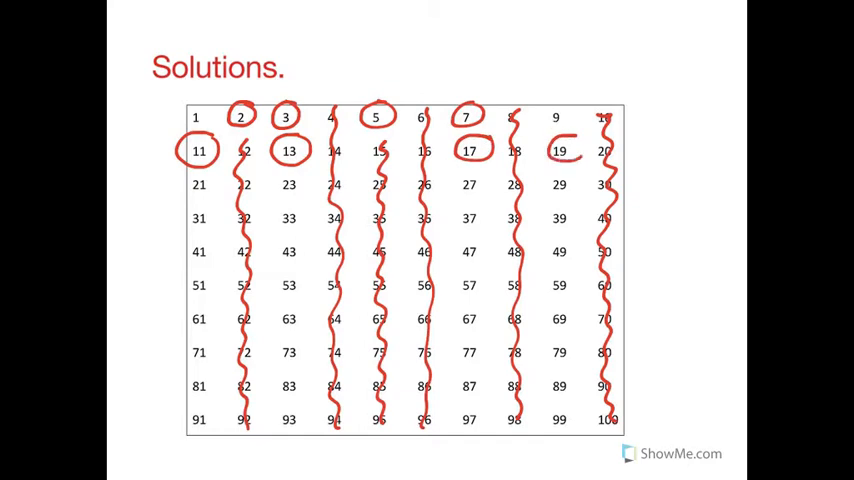
Circle the remaining primes from 23 through 79 in red on the 1–100 grid.
click(560, 150)
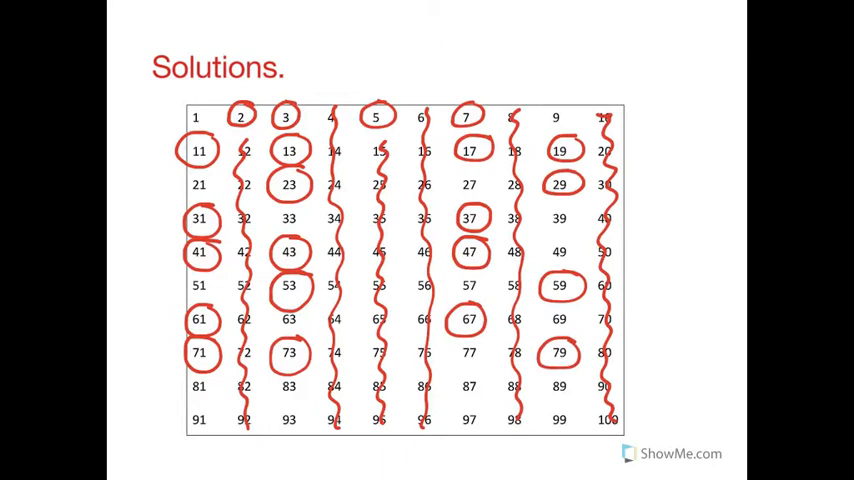
drag(276, 376, 304, 400)
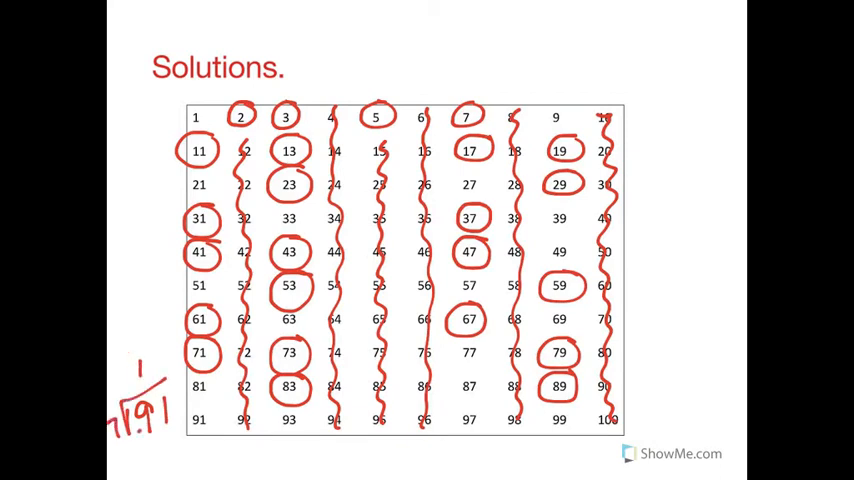
Write 13 as the quotient of the long division 7)91 beside the chart.
text(13)
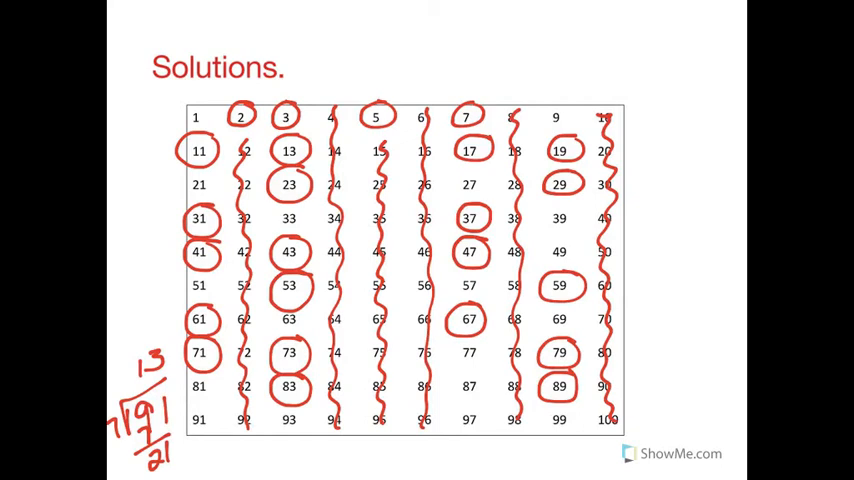